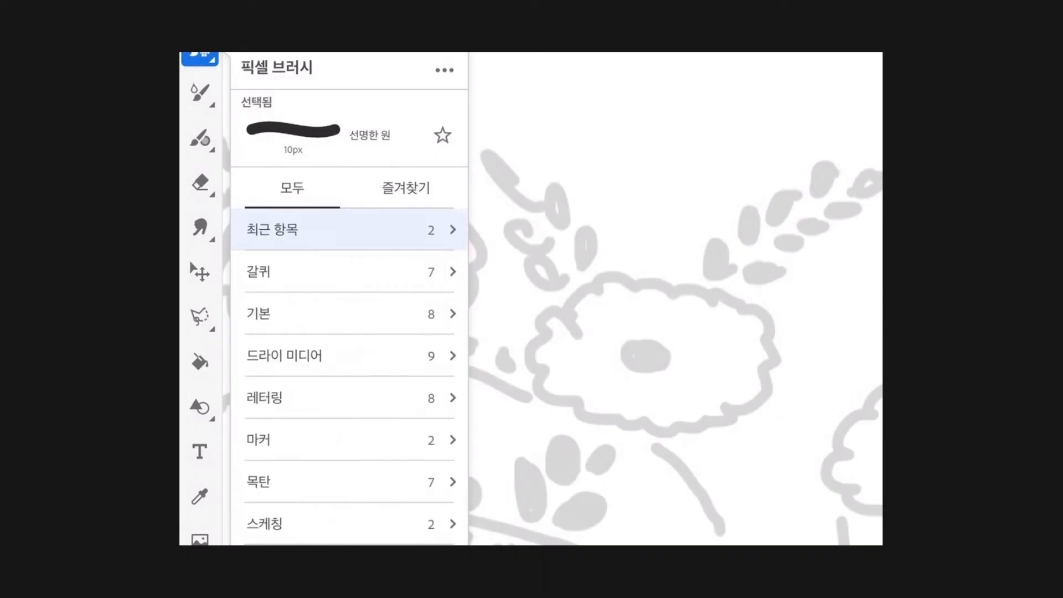
Set the black flower line-art layer as a reference layer from its Layer Actions menu
left_click(283, 356)
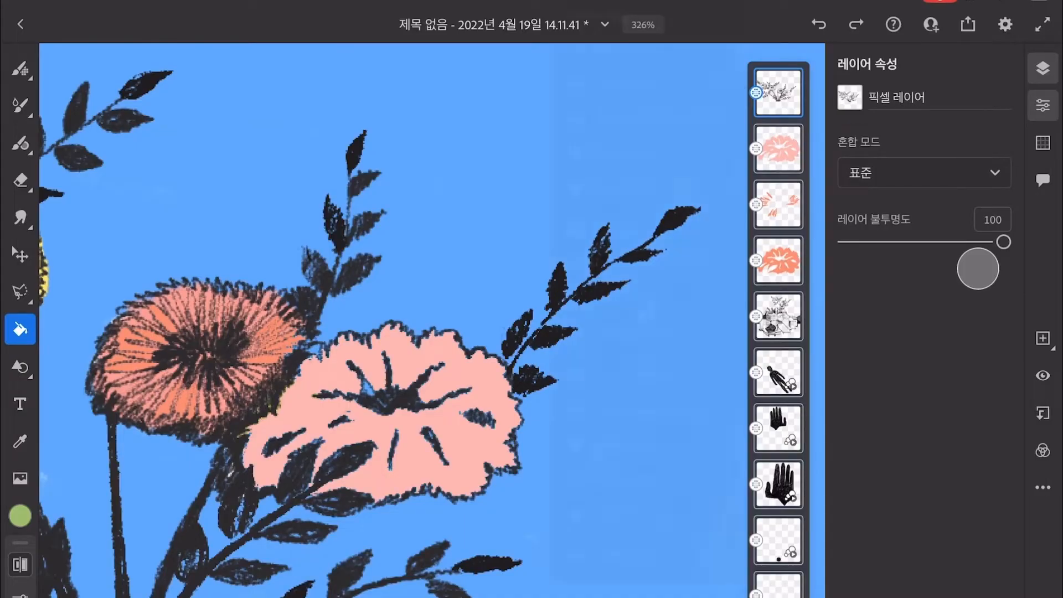
left_click(777, 92)
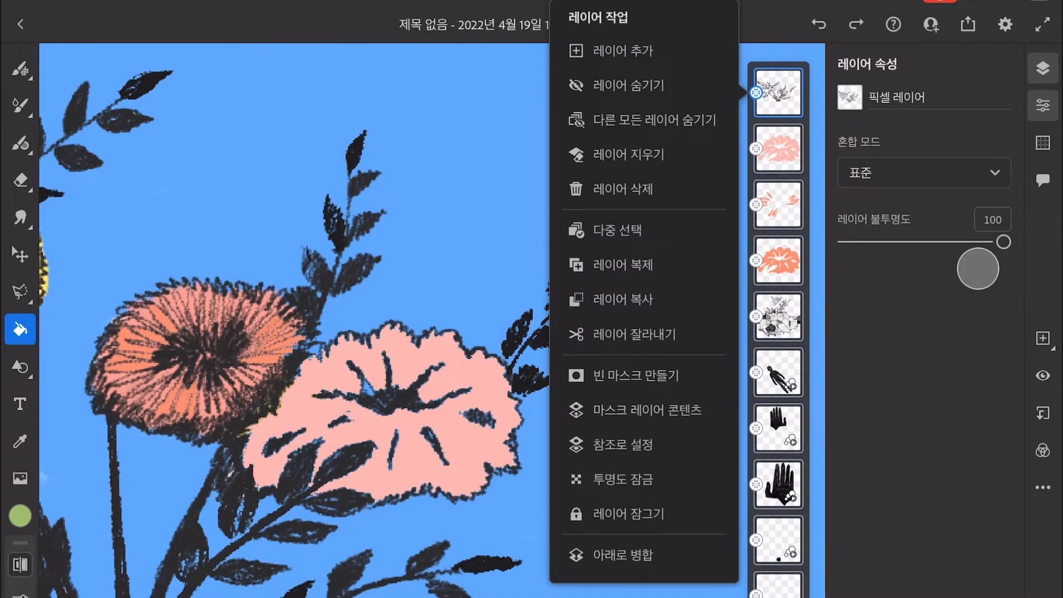
left_click(618, 445)
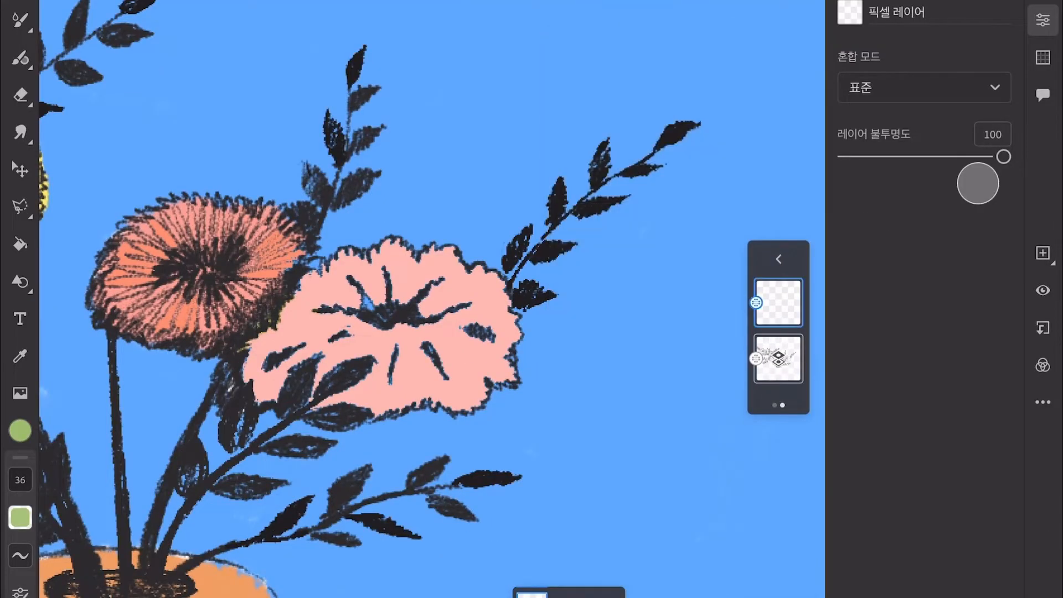
Switch the brush colour from green to red using the toolbar colour swatch
left_click(20, 431)
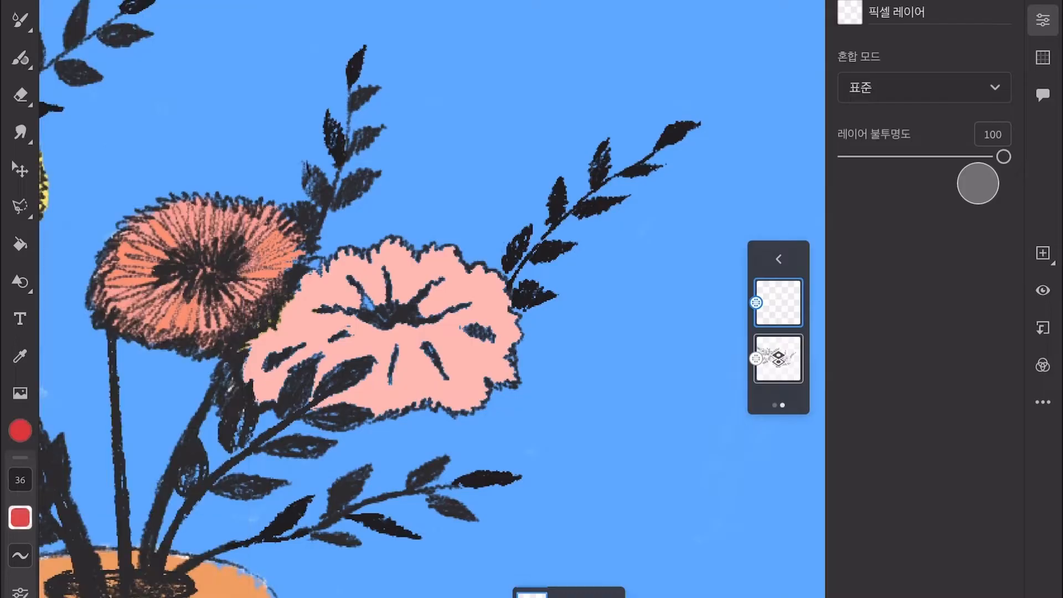
left_click(20, 244)
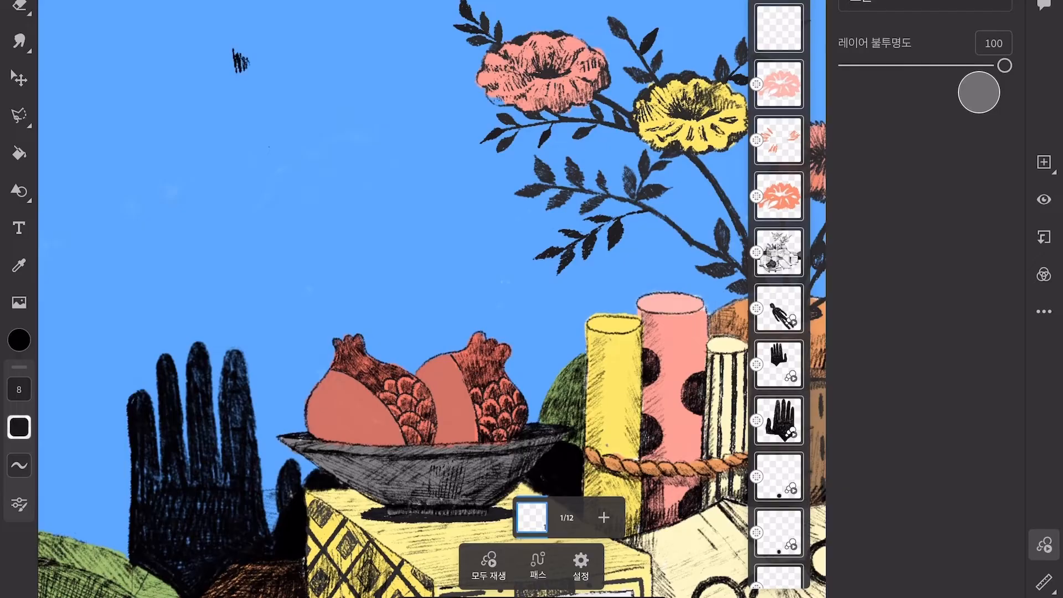
Draw a small hatched black bird with wings in the upper-left sky on frame 1/12
left_click_drag(238, 61, 271, 75)
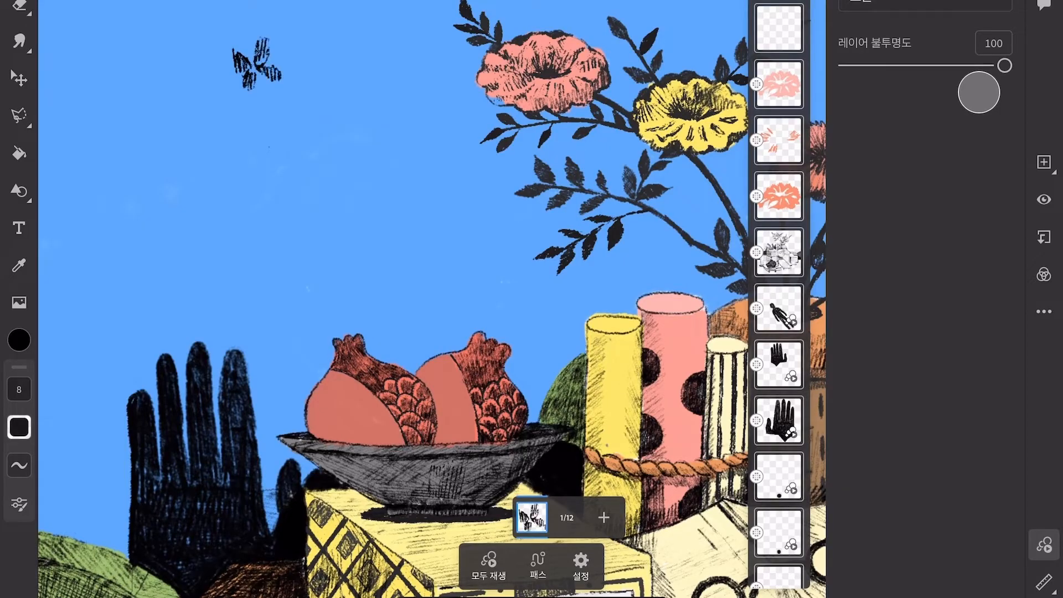